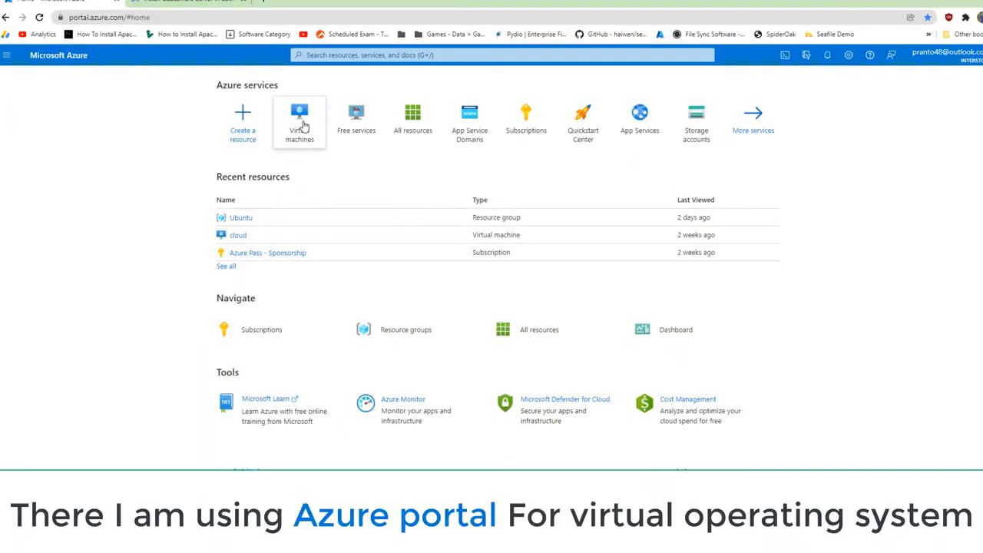
- Start a new virtual machine in Azure under the Ubuntu resource group
left_click(298, 123)
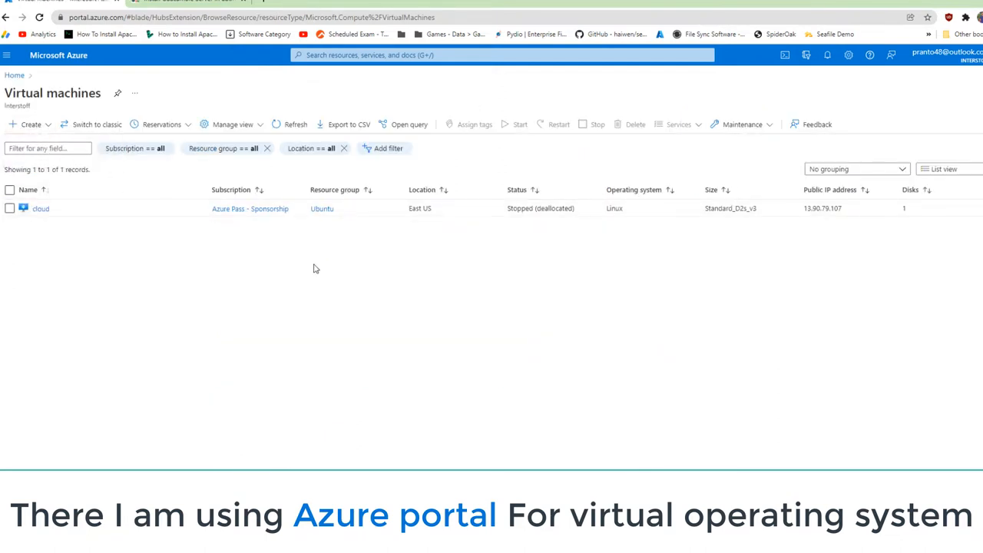
left_click(28, 123)
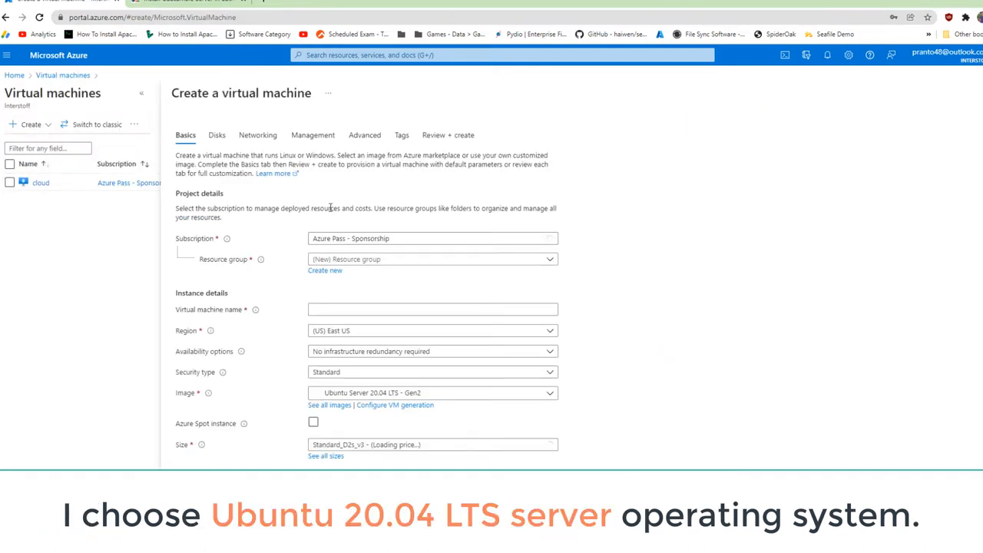
left_click(433, 258)
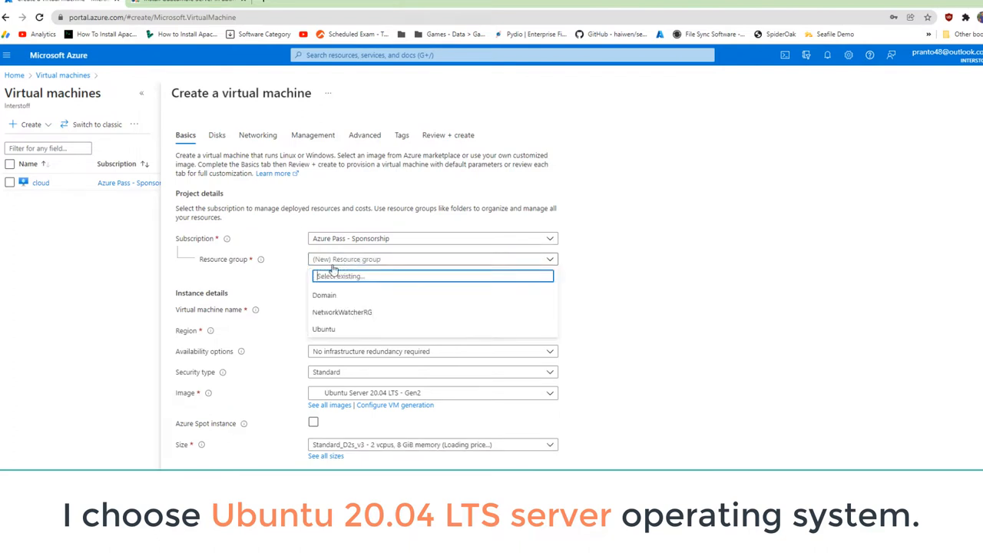
left_click(323, 329)
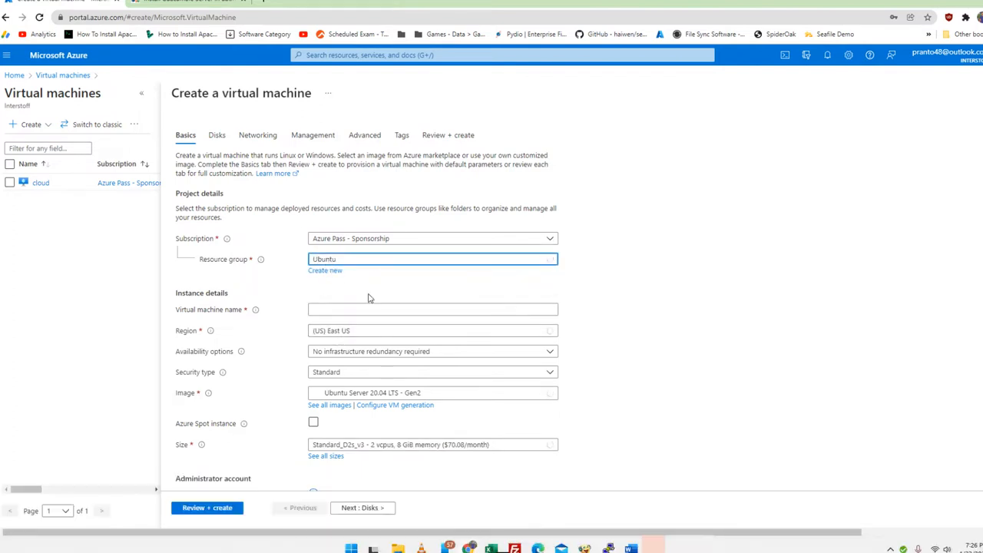
- Name the VM, choose the Ubuntu Server 20.04 LTS image and launch its deployment
left_click(433, 309)
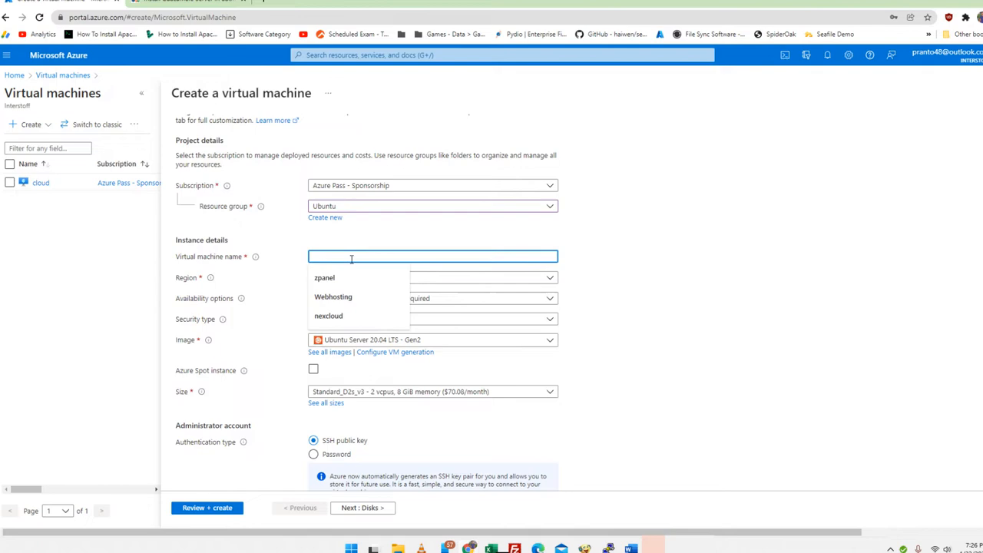
left_click(432, 277)
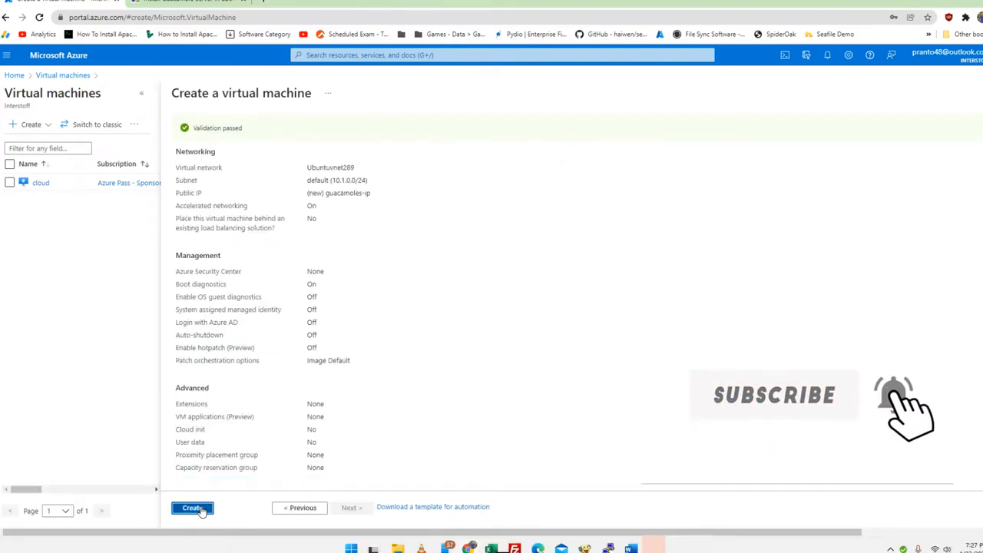
left_click(191, 507)
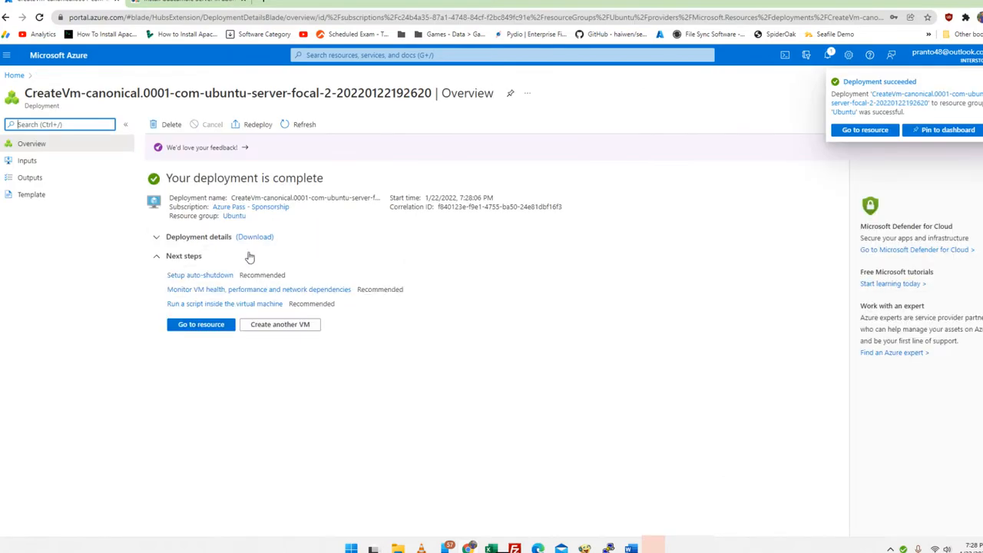
- Log into the Ubuntu server as arif and switch to a root shell with sudo -i
left_click(307, 9)
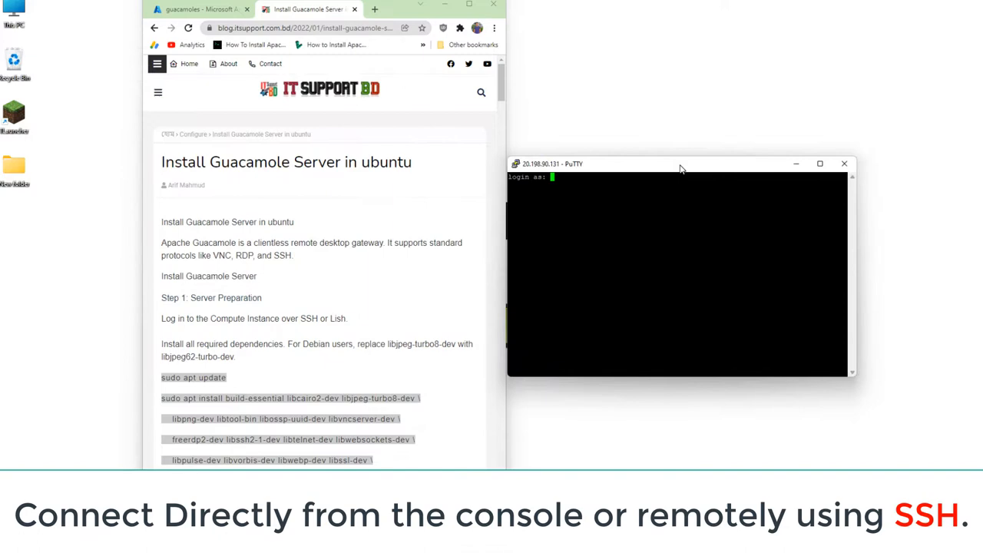
type("arif")
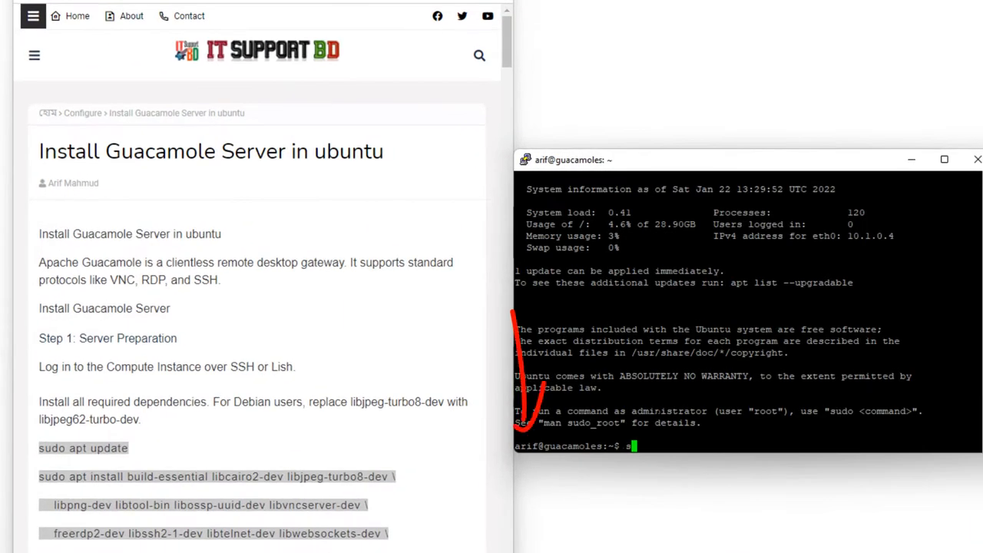
type("sudo -i")
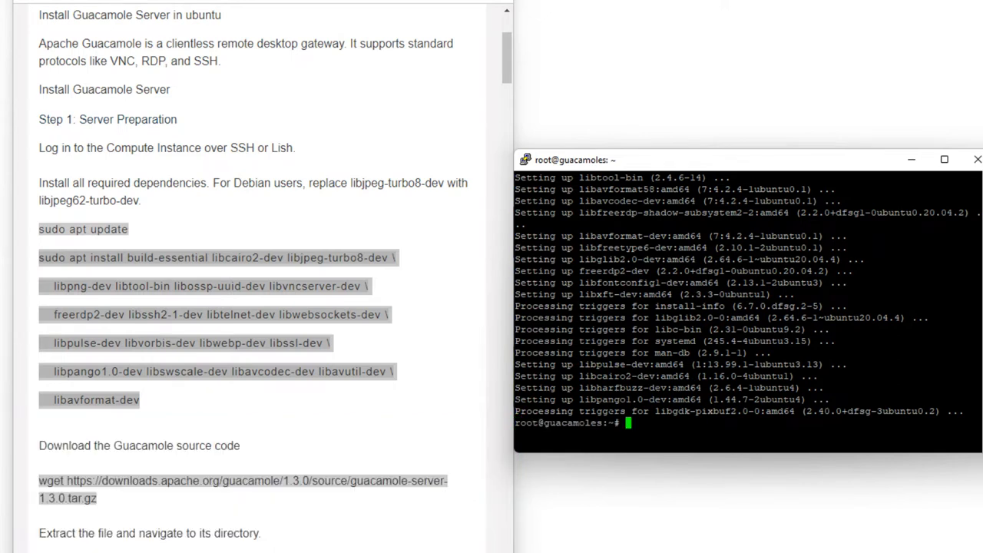
- Download guacamole-server-1.3.0 and run its configure, make and make install
scroll("down", 3)
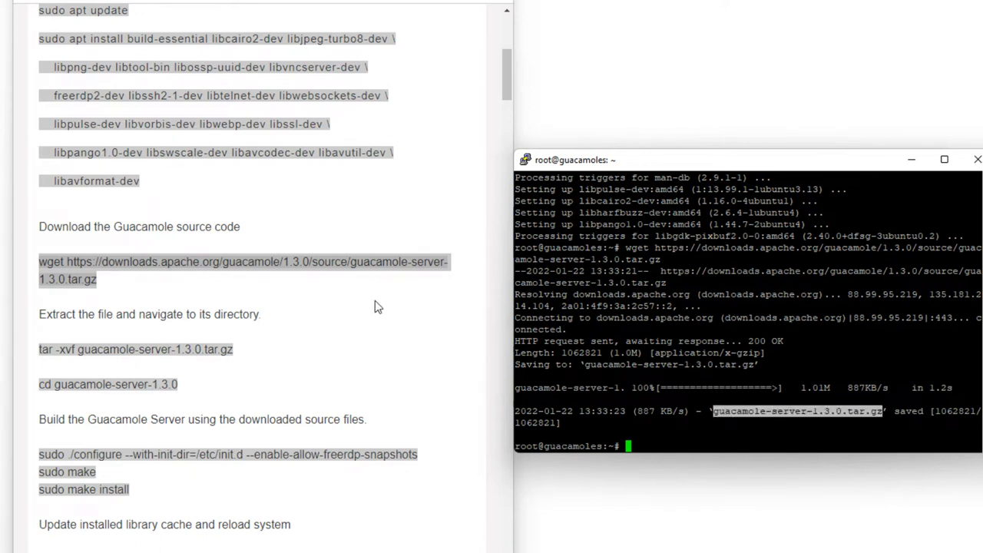
right_click(135, 350)
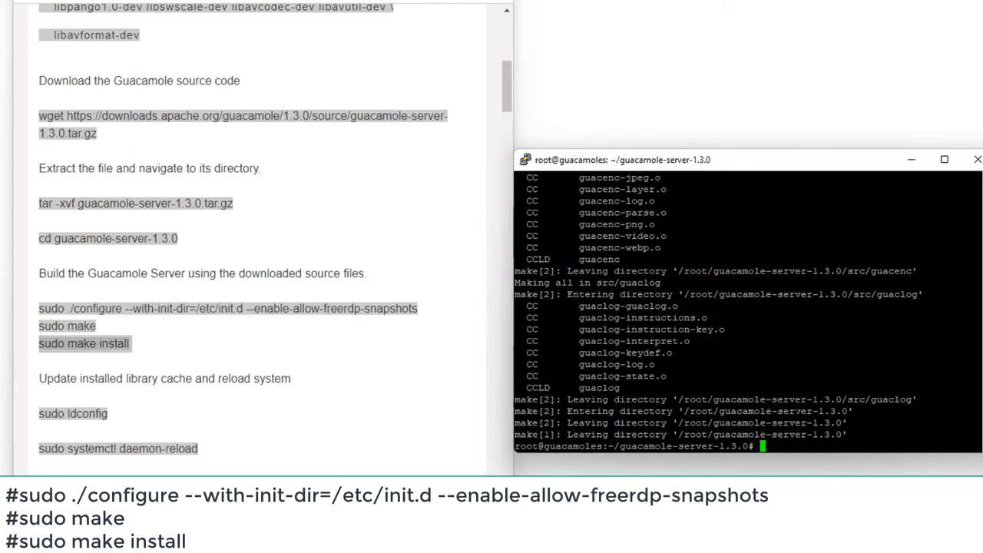
- Start and enable guacd at boot and create /etc/guacamole/{extensions,lib}
scroll("down", 3)
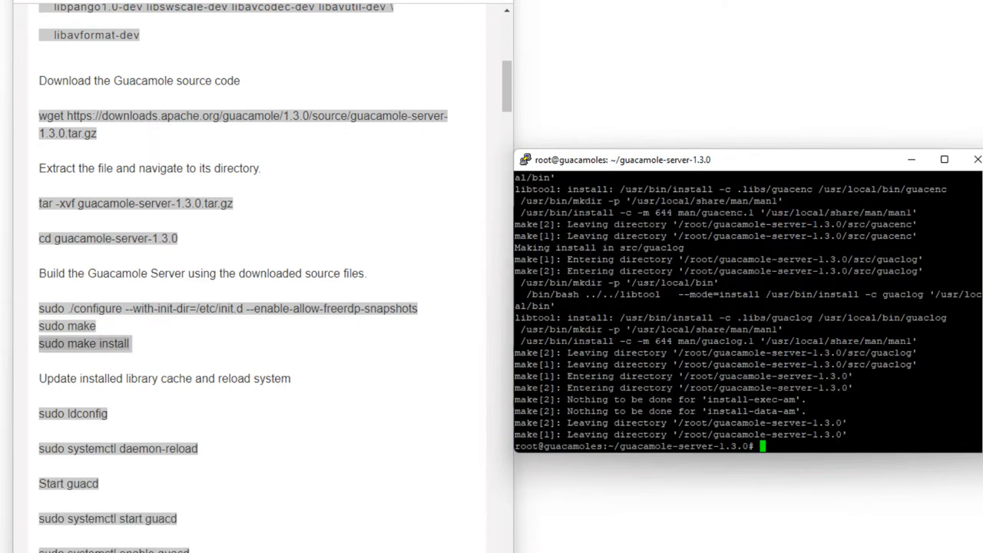
scroll("down", 3)
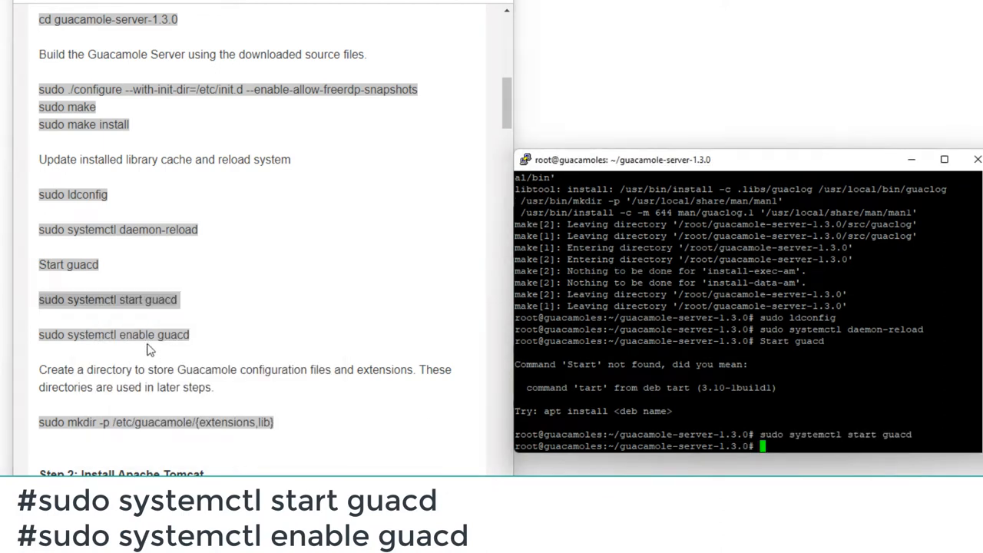
right_click(113, 335)
type("cd")
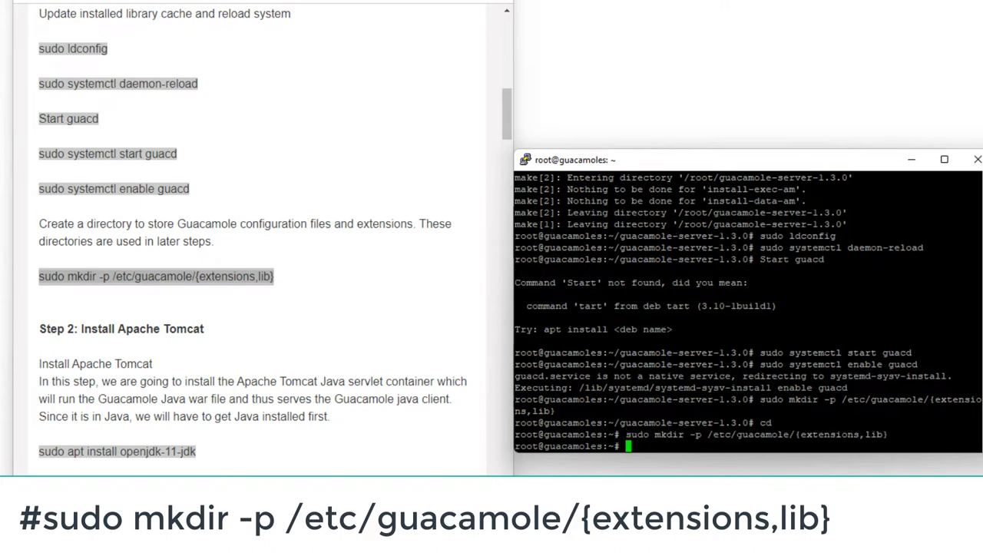
- Install openjdk-11-jdk and Tomcat 9, then fetch guacamole-1.3.0.war for Tomcat's webapps
scroll("down", 3)
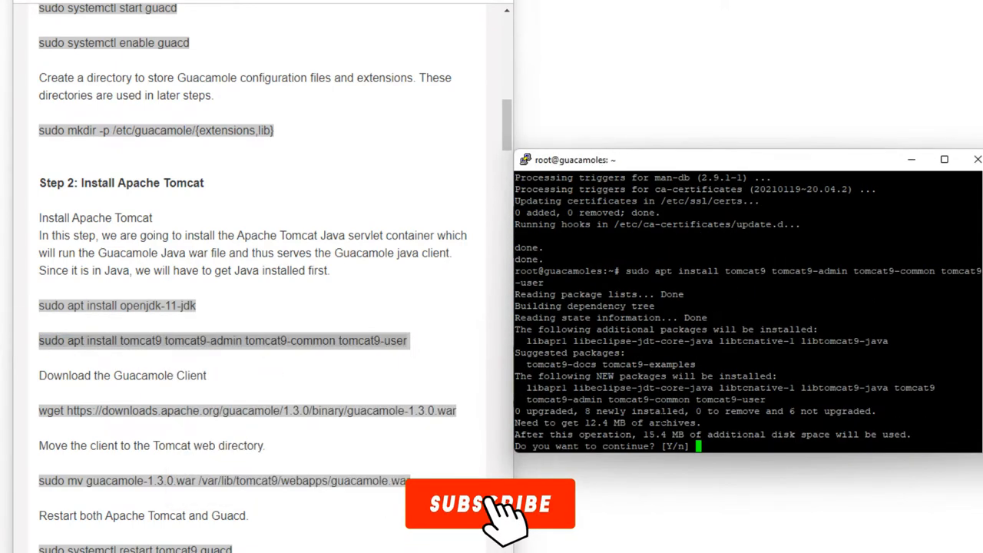
type("Y")
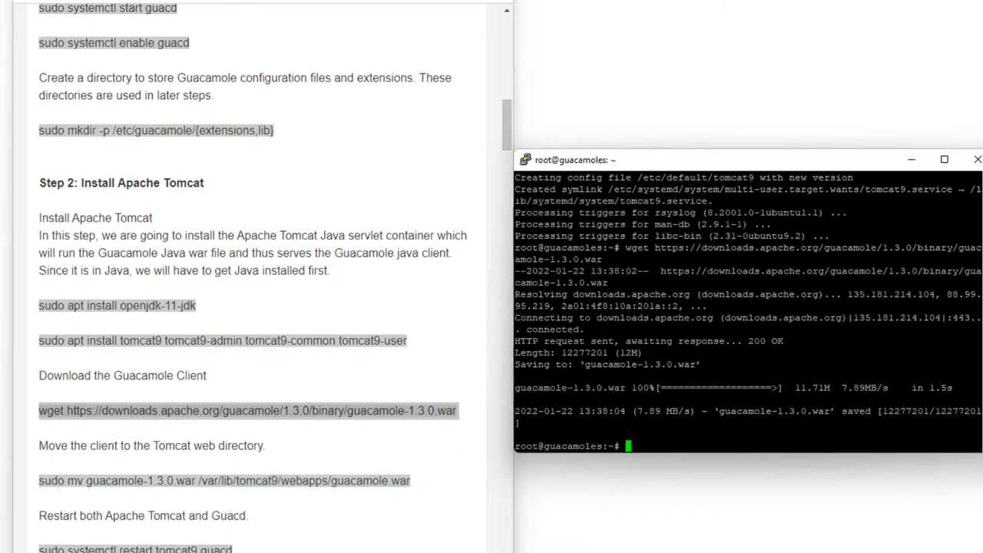
double_click(743, 412)
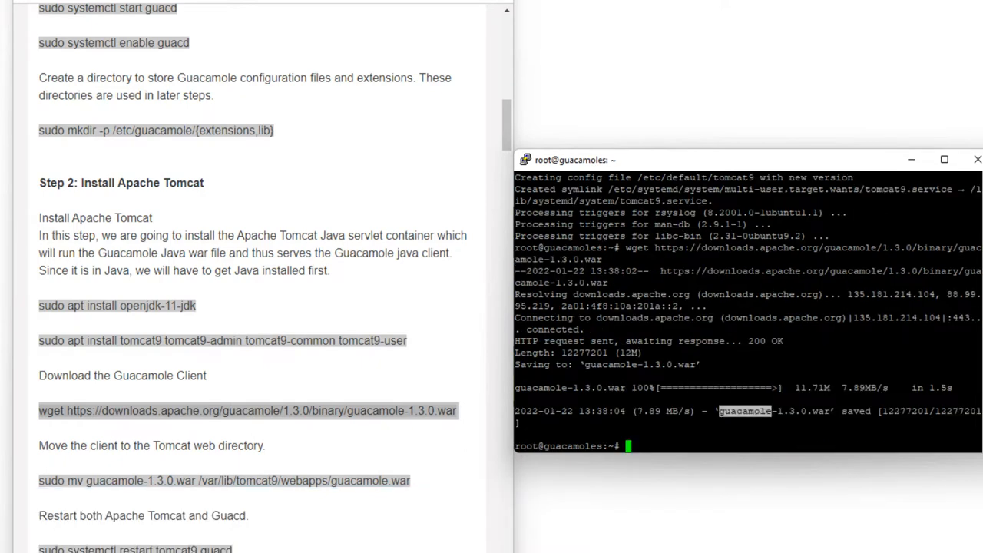
- Restart tomcat9 and guacd so the deployed Guacamole web app loads
scroll("down", 3)
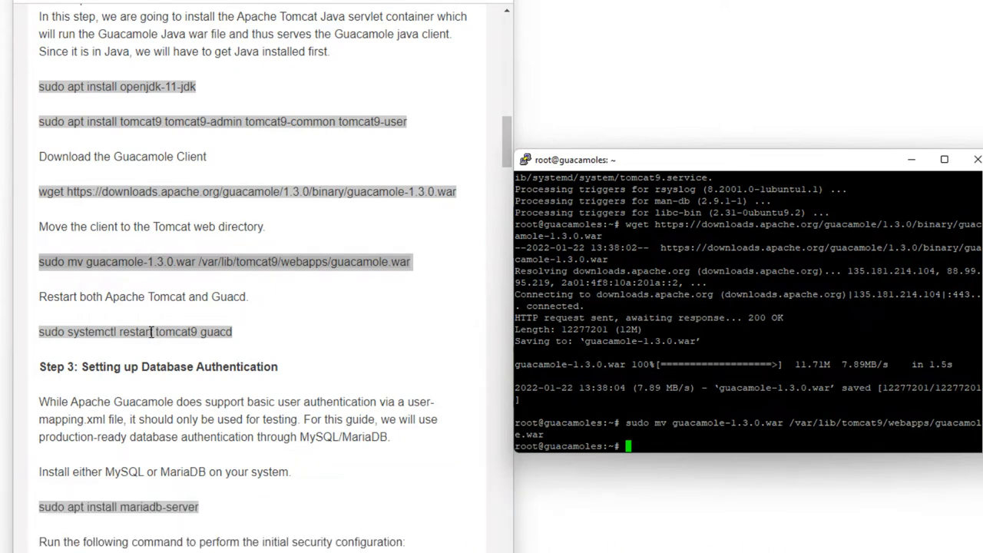
double_click(135, 332)
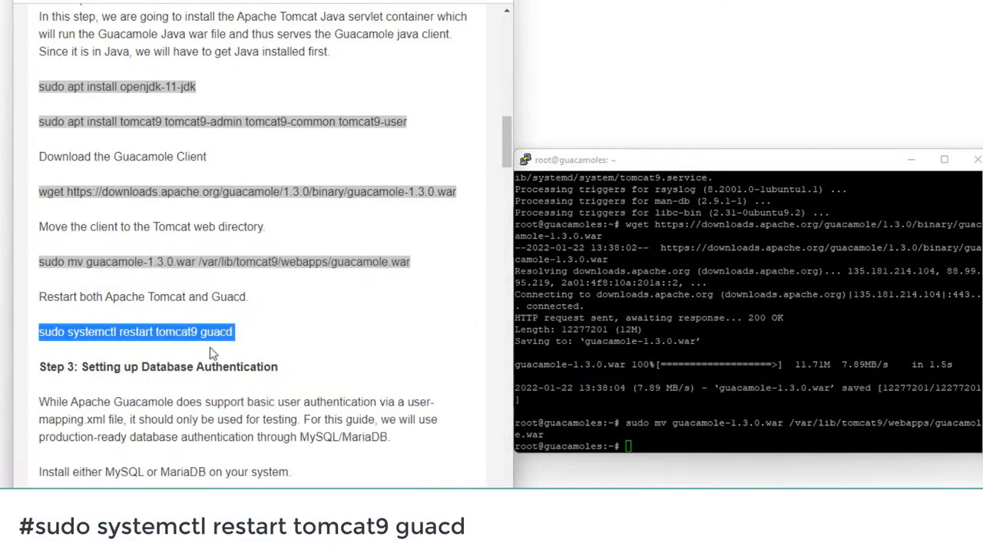
key("enter")
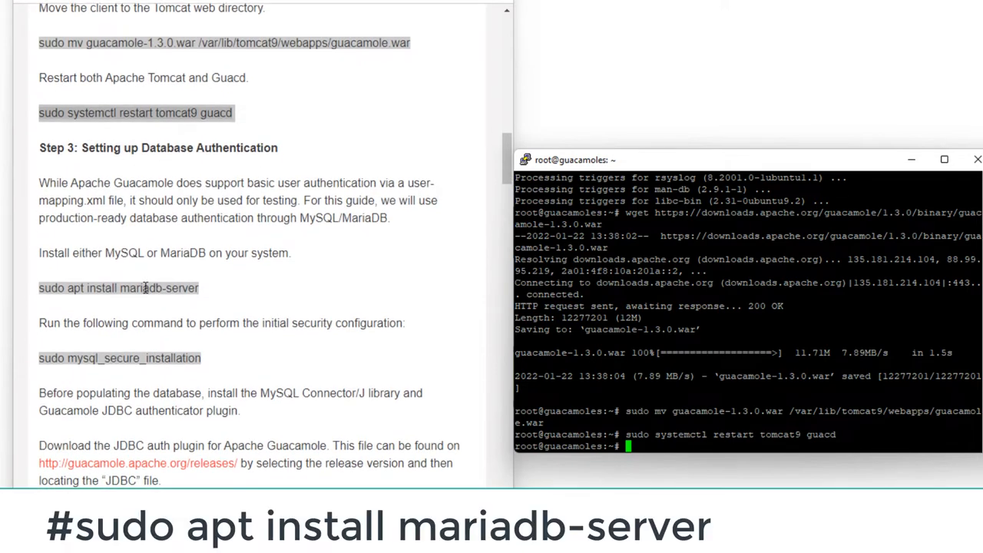
- Install mariadb-server and run mysql_secure_installation, removing anonymous users and test database, reloading privileges
double_click(117, 289)
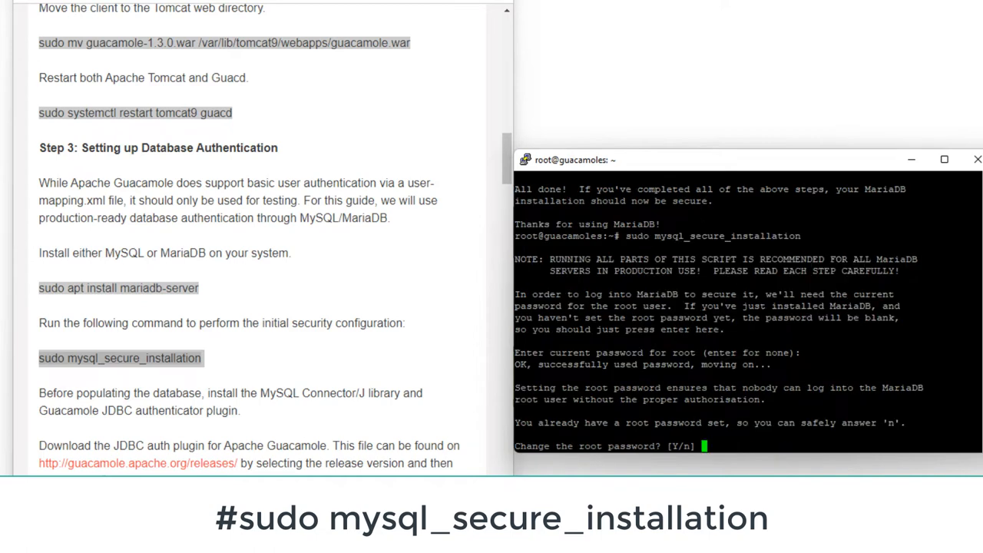
type("n")
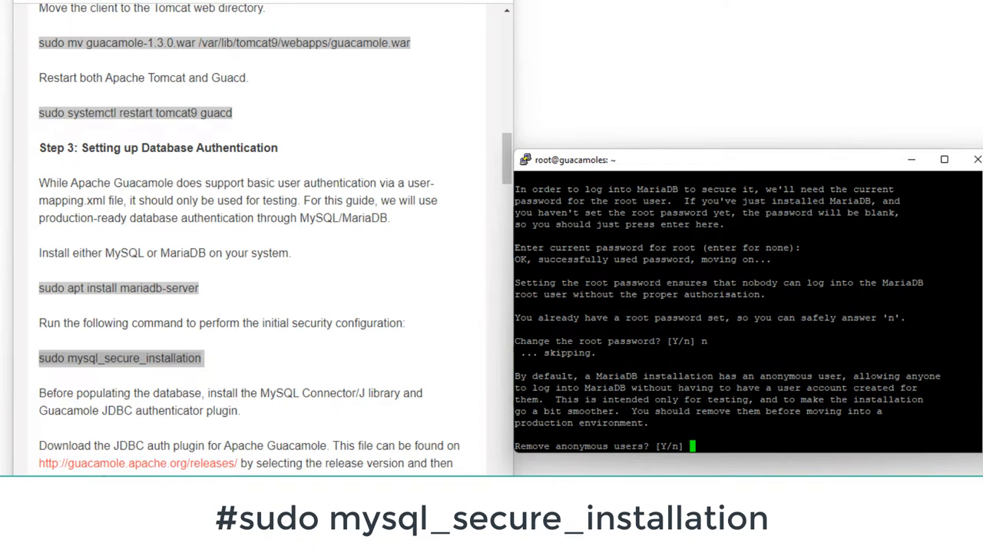
type("y")
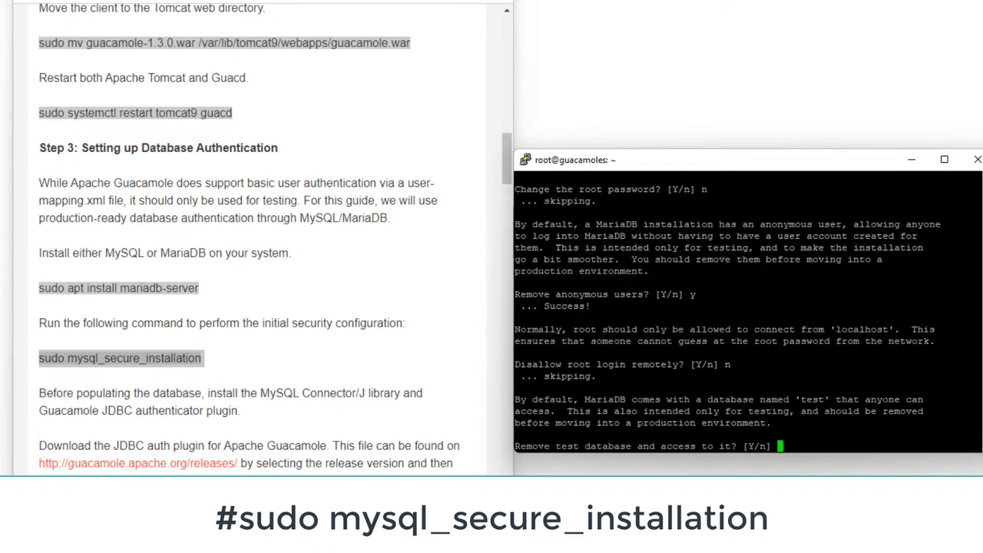
type("y")
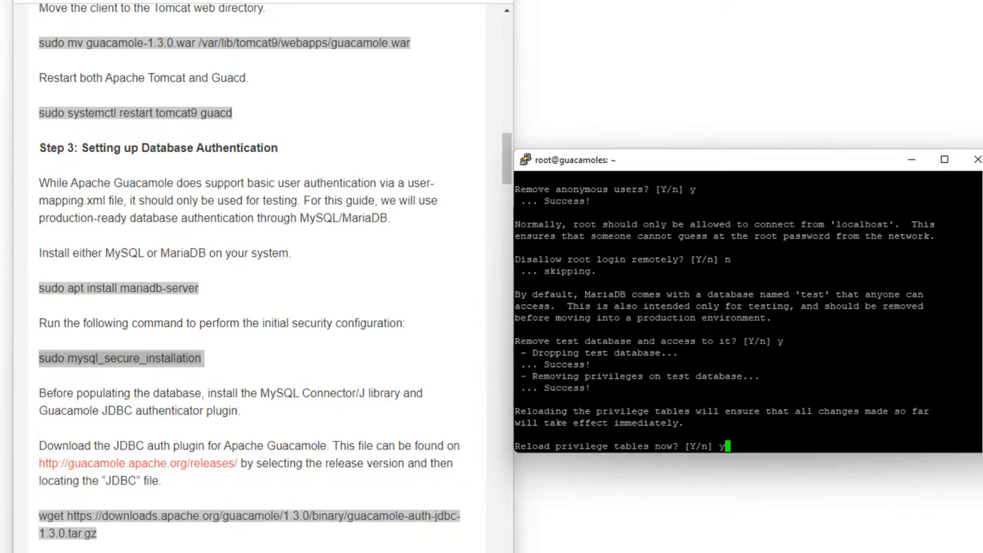
key("enter")
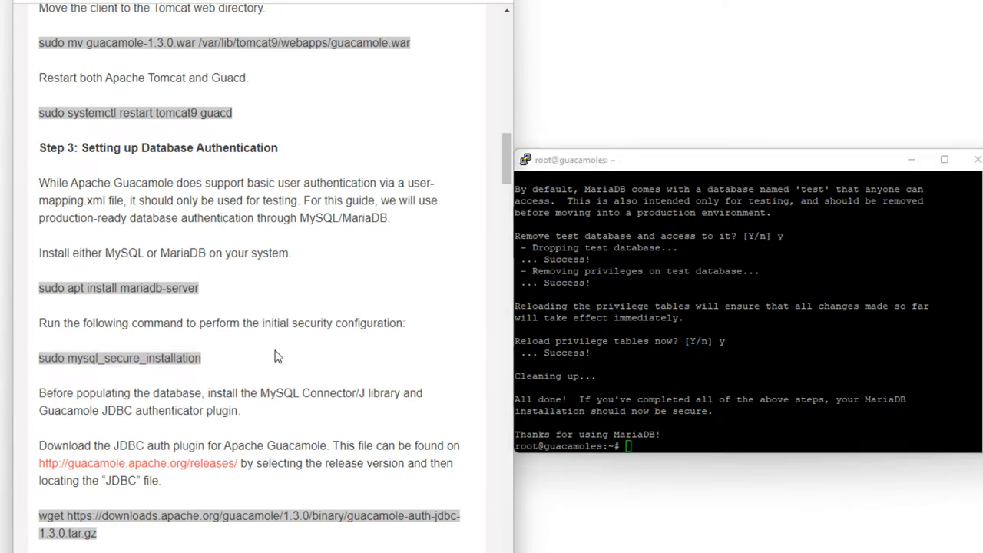
- Enter MariaDB as root and grant guacamole_user privileges on guacamole_db with FLUSH PRIVILEGES
scroll("down", 3)
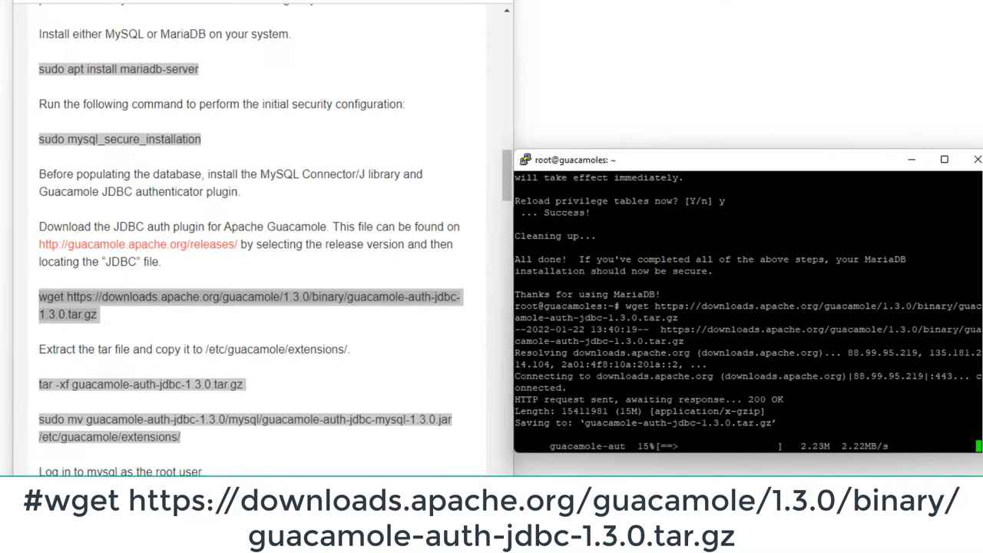
scroll("down", 3)
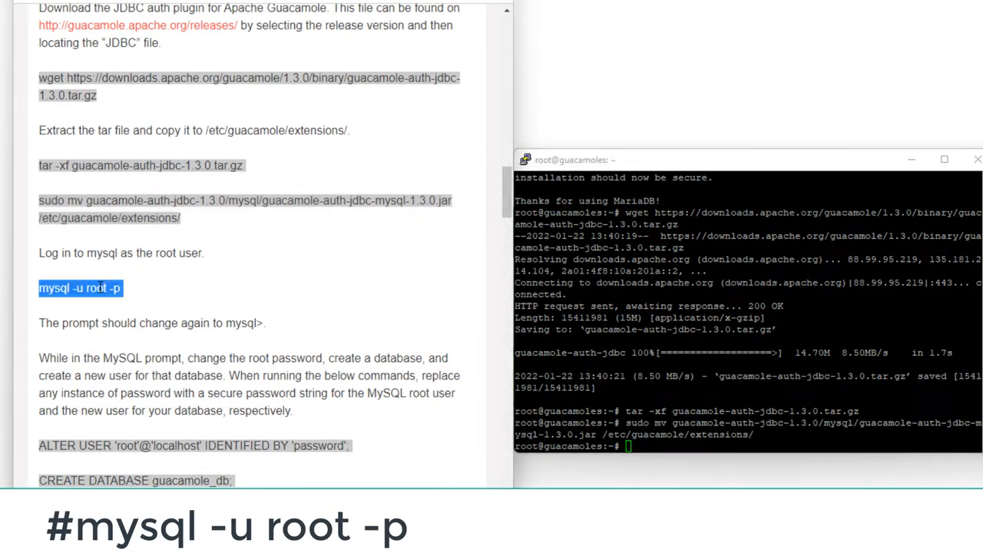
type("mysql -u root -p")
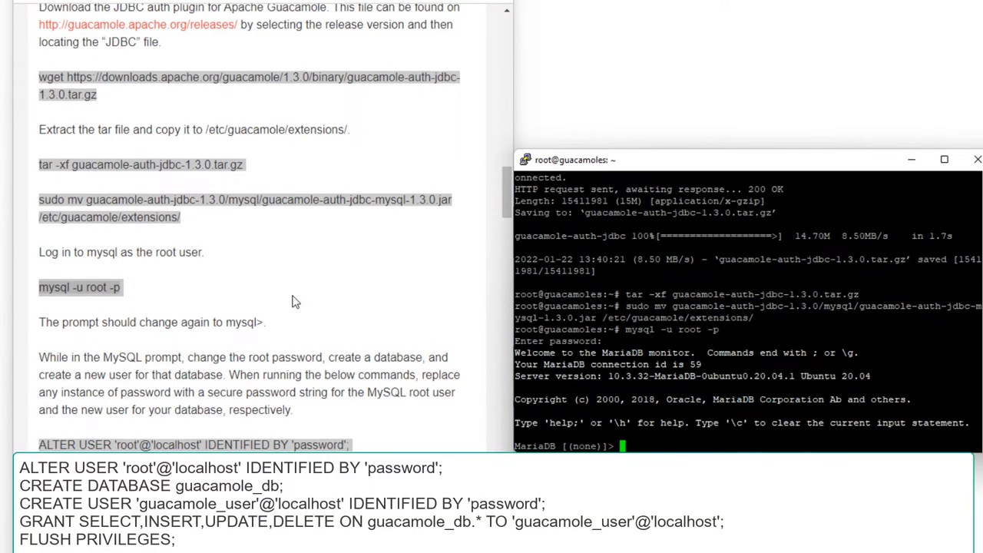
scroll("down", 3)
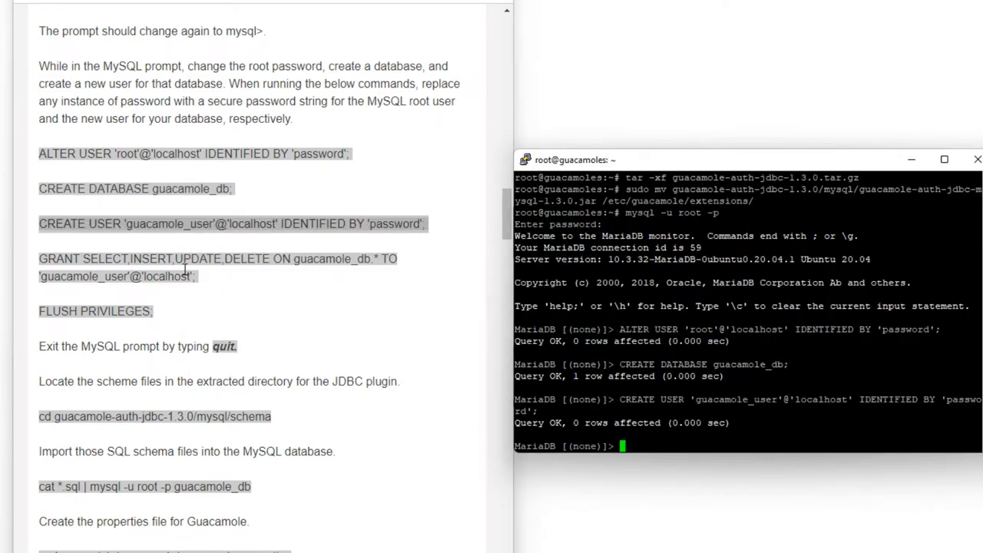
left_click_drag(38, 258, 197, 277)
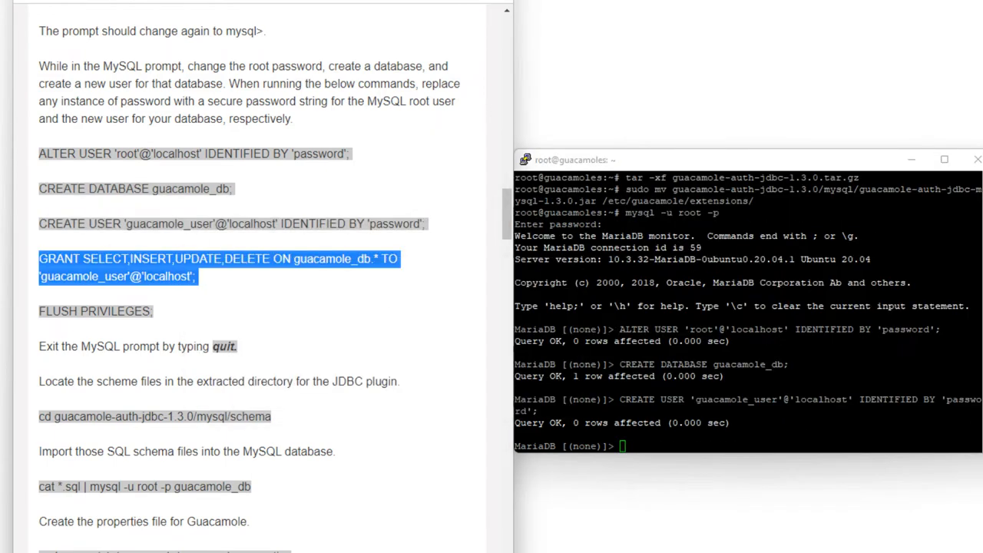
right_click(95, 310)
type("quit")
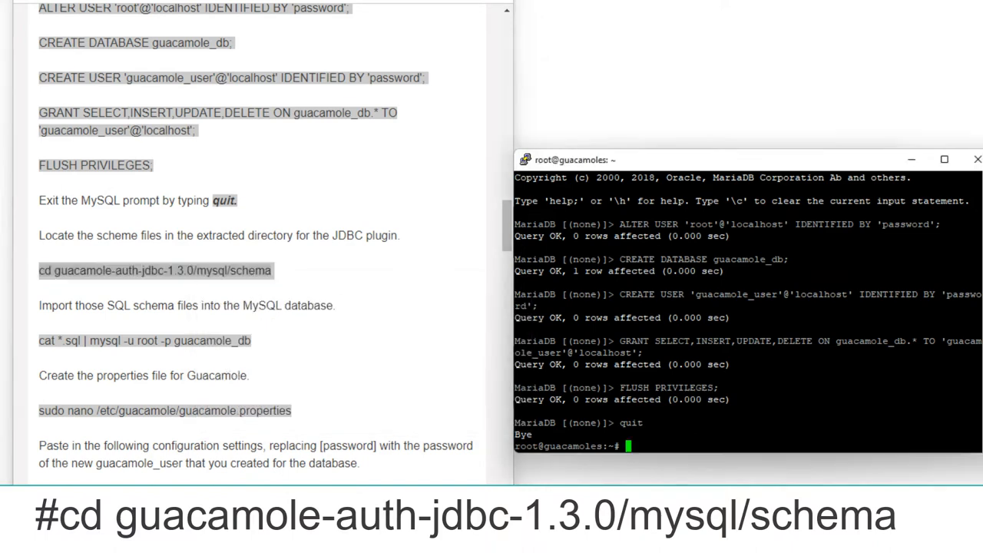
- Move into guacamole-auth-jdbc-1.3.0/mysql/schema and run the cat *.sql schema import into guacamole_db
type("cd guacamole-auth-jdbc-1.3.0/mysql/schema")
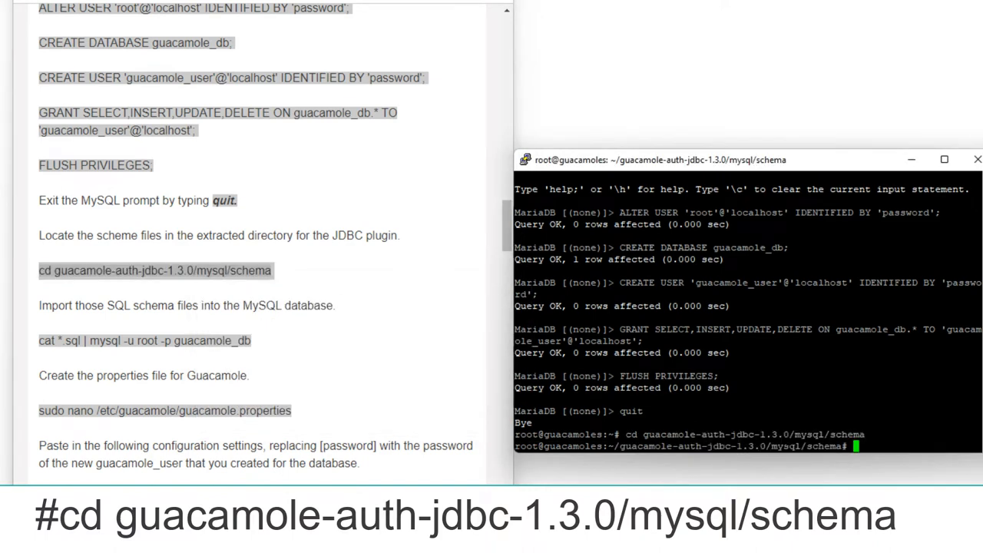
double_click(144, 341)
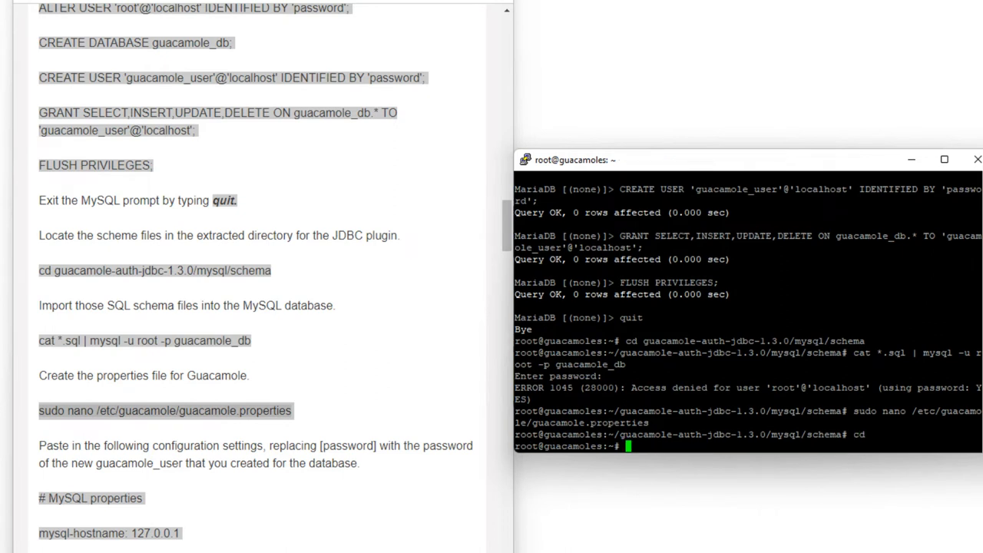
- Write /etc/guacamole/guacamole.properties with the MySQL, guacd host/port and user-mapping settings and save it
double_click(165, 410)
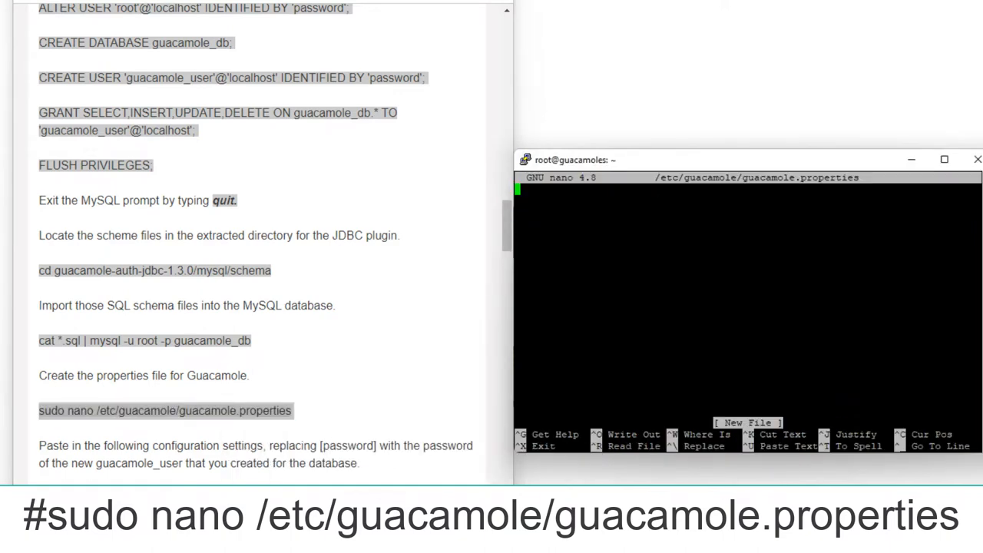
scroll("down", 3)
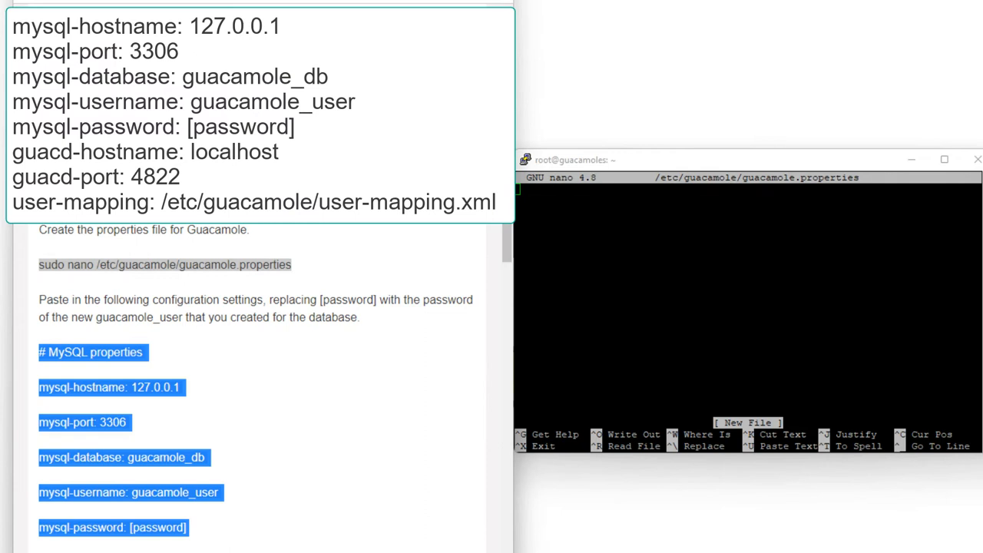
scroll("down", 3)
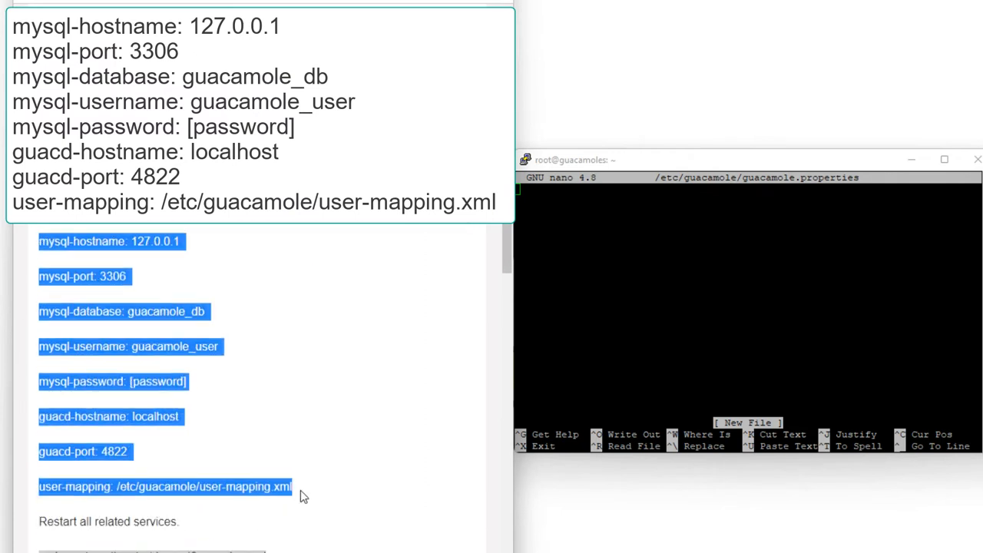
right_click(300, 495)
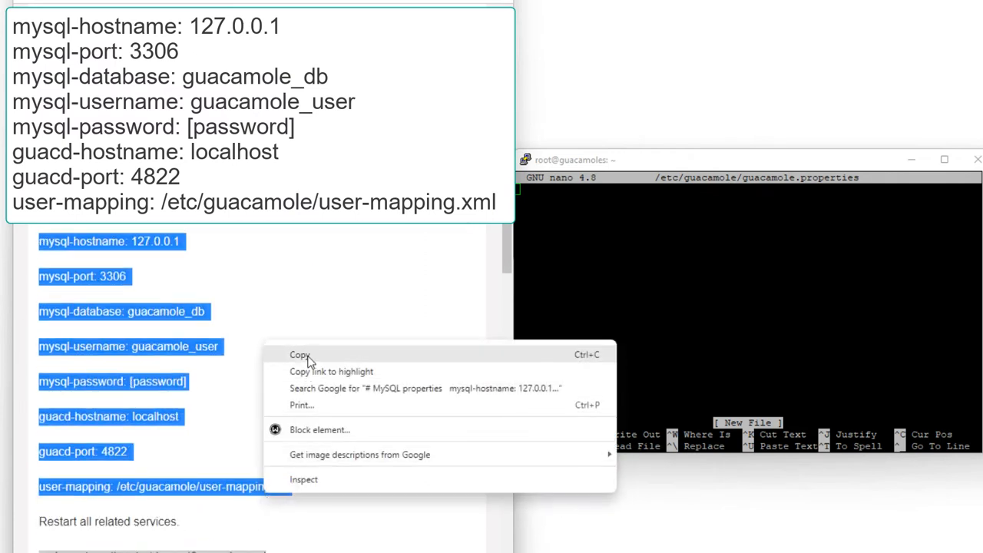
left_click(300, 354)
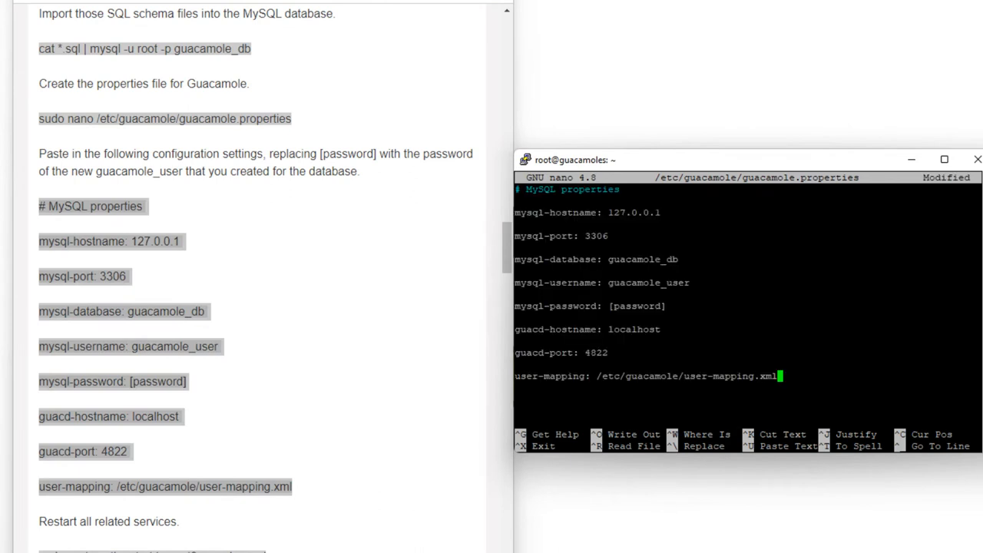
key("ctrl+o")
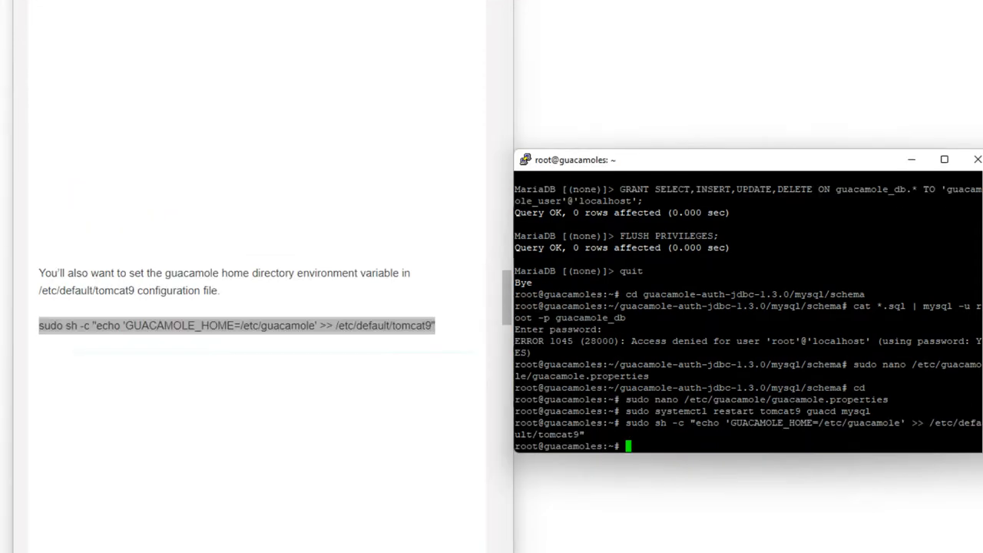
- Restart tomcat9, guacd and mysql, append GUACAMOLE_HOME to /etc/default/tomcat9 and generate the password's MD5 hash
scroll("down", 3)
type("echo -n itsupportbd | openssl md5")
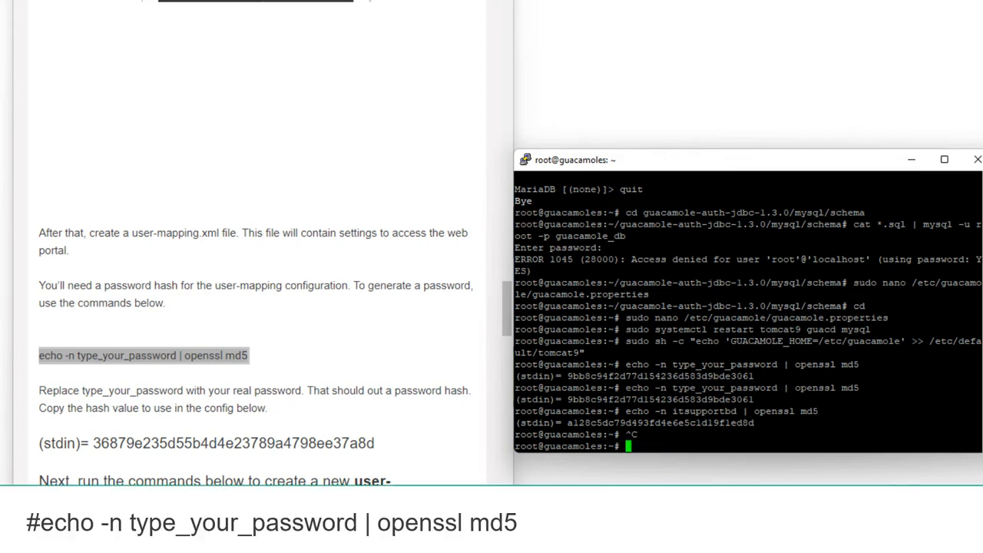
scroll("down", 3)
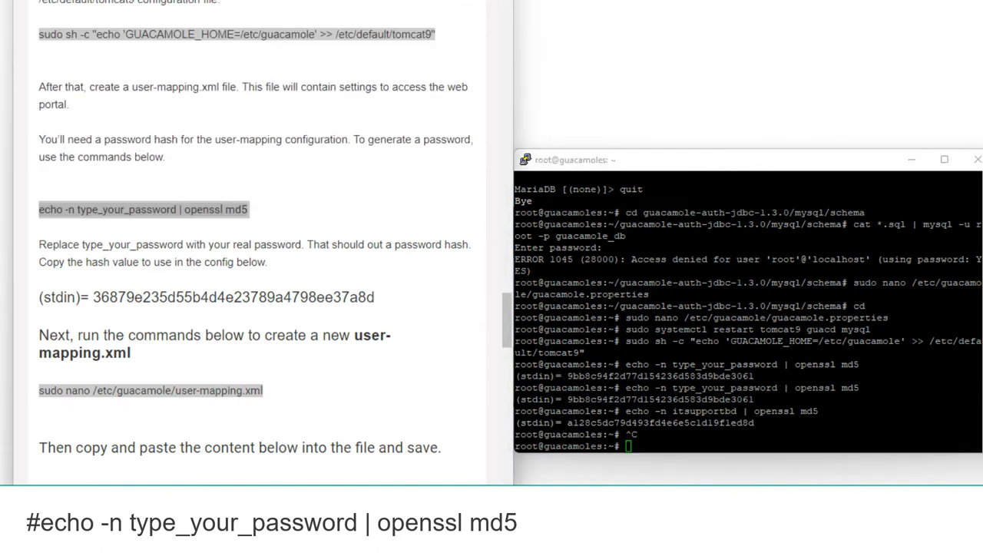
mouse_move(218, 321)
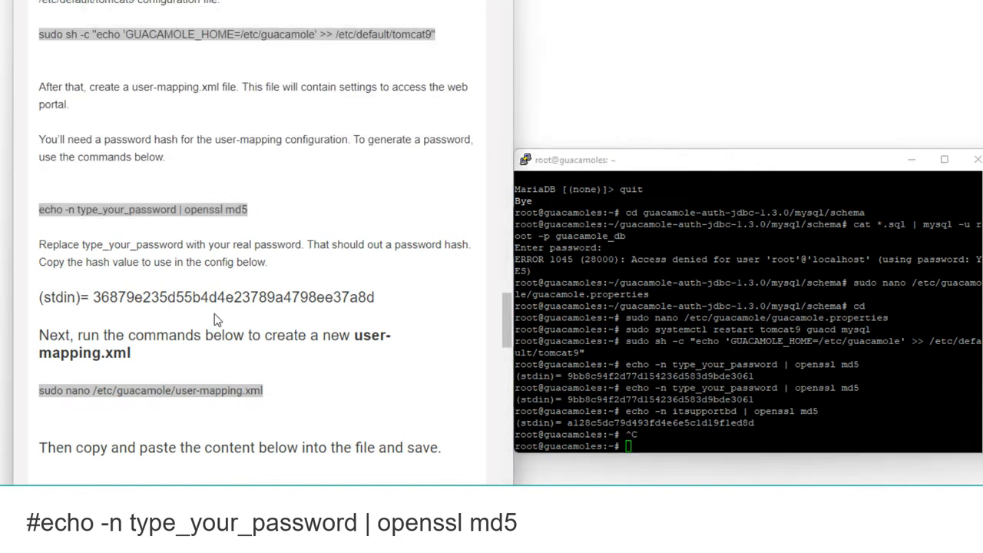
right_click(151, 390)
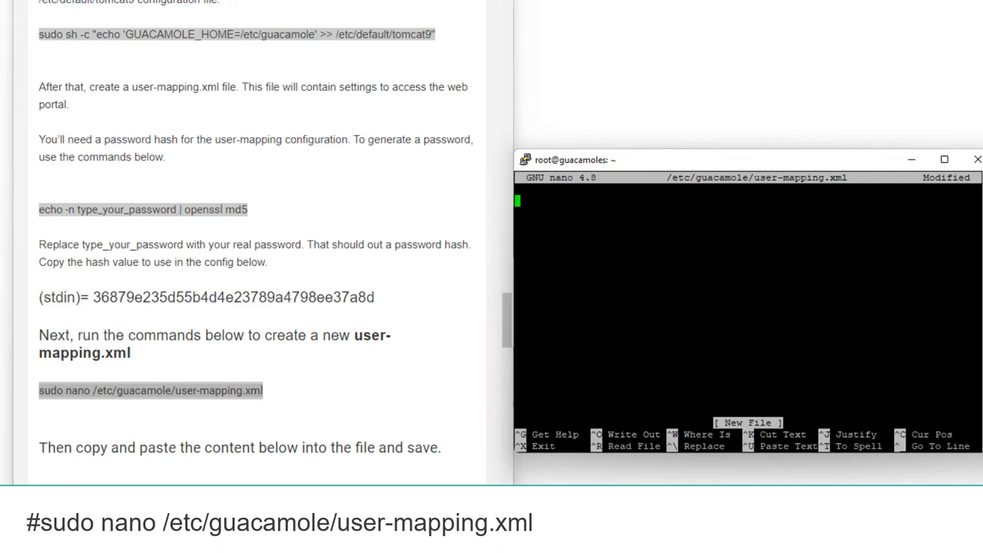
- Paste the admin login with SSH and RDP connections into user-mapping.xml, insert the real MD5 hash and save
scroll("down", 3)
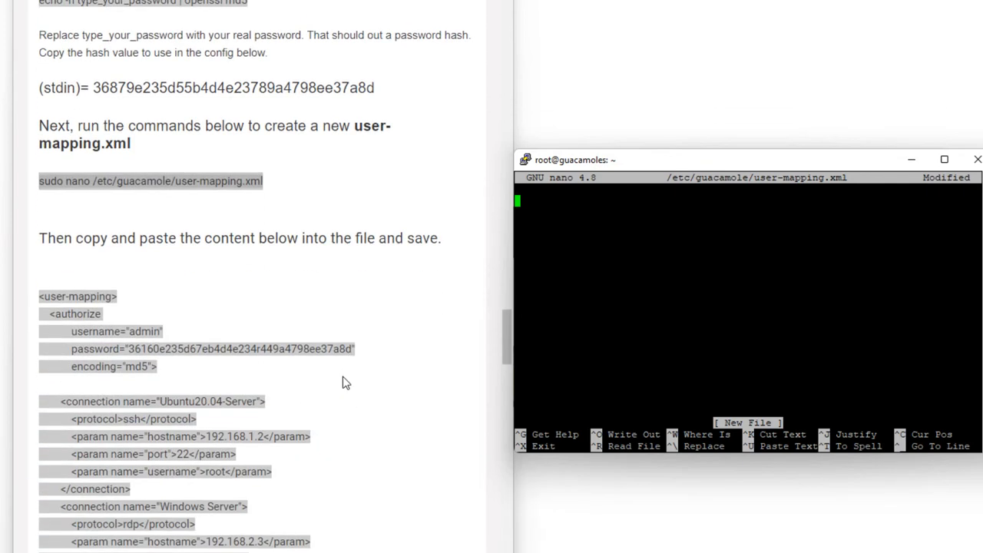
scroll("down", 3)
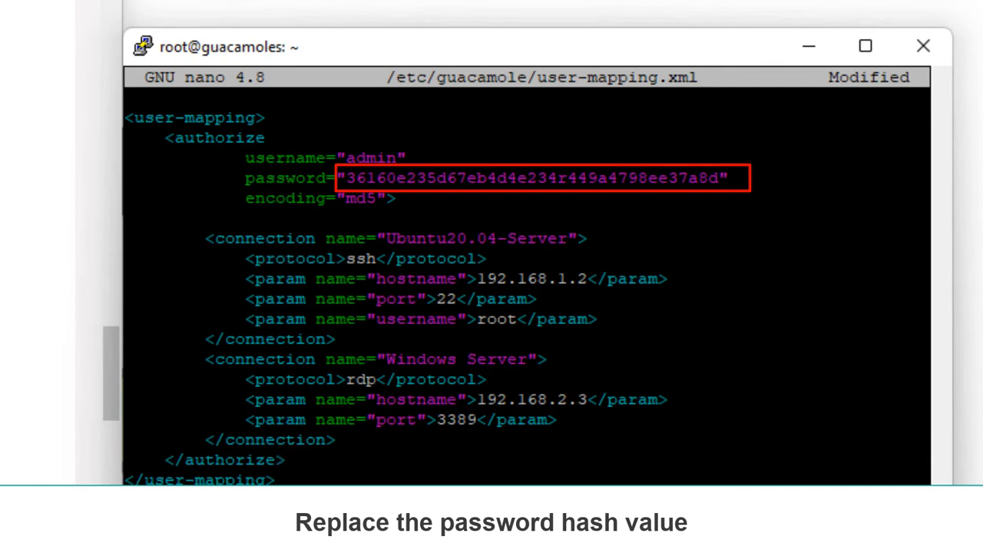
key("Backspace")
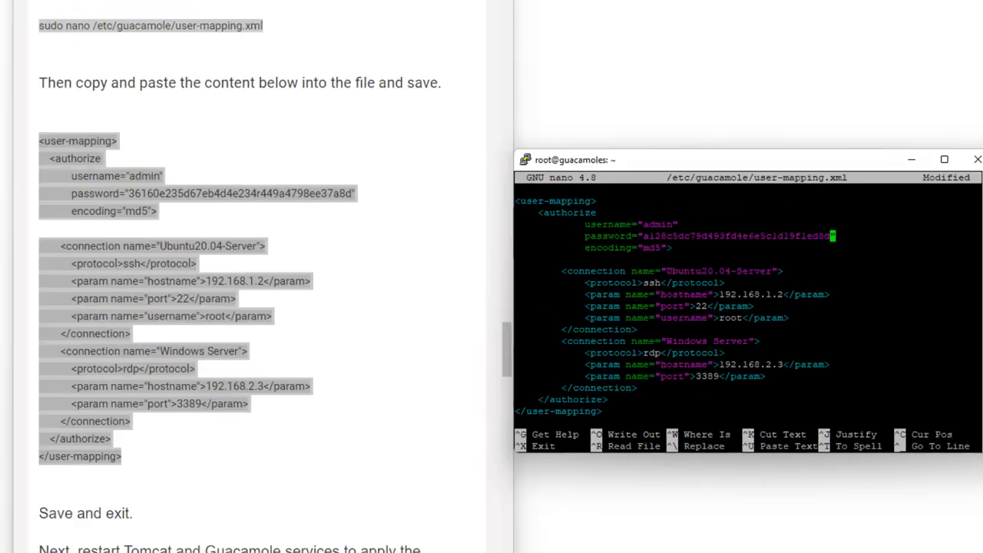
key("ctrl+x")
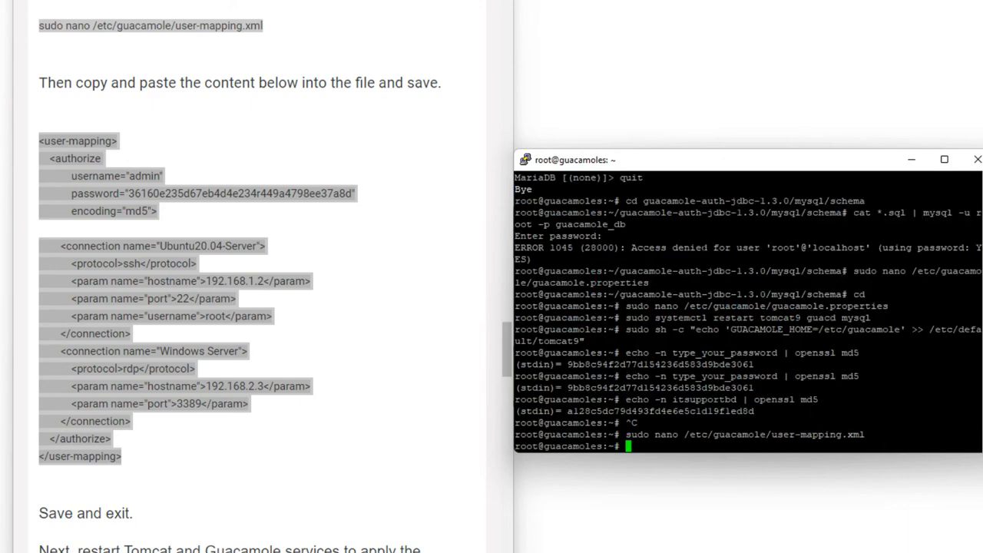
- Run sudo systemctl restart tomcat9 and the guacd restart so the new configuration takes effect
scroll("down", 3)
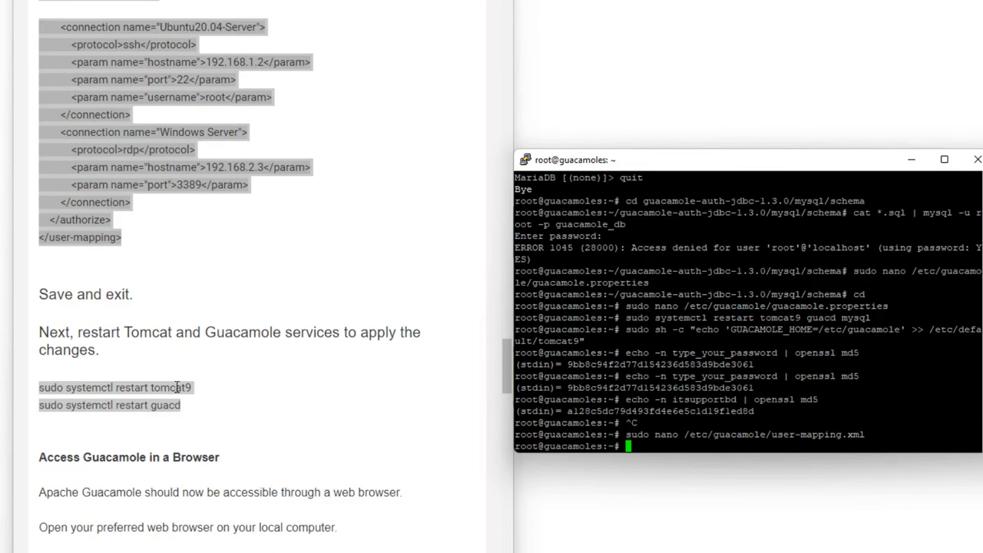
double_click(115, 387)
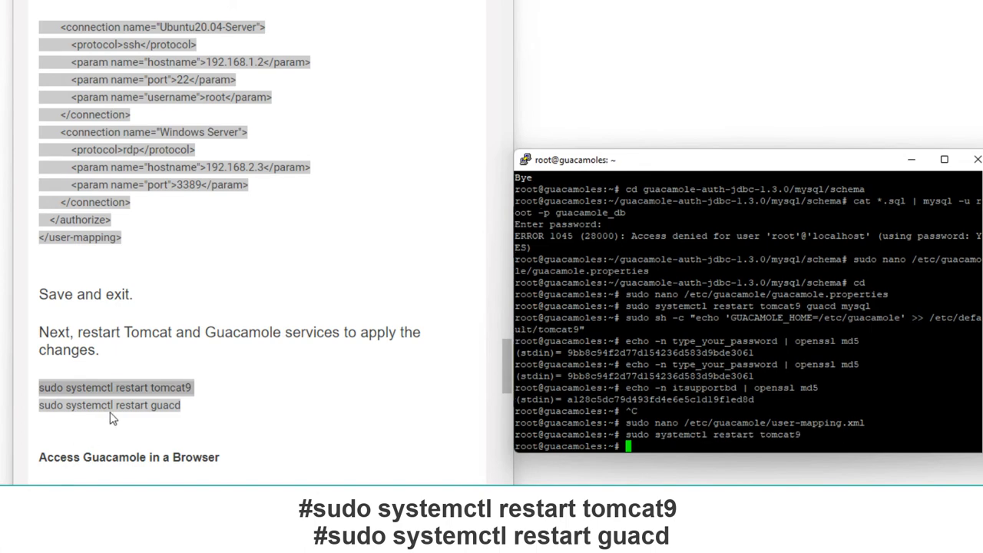
scroll("down", 3)
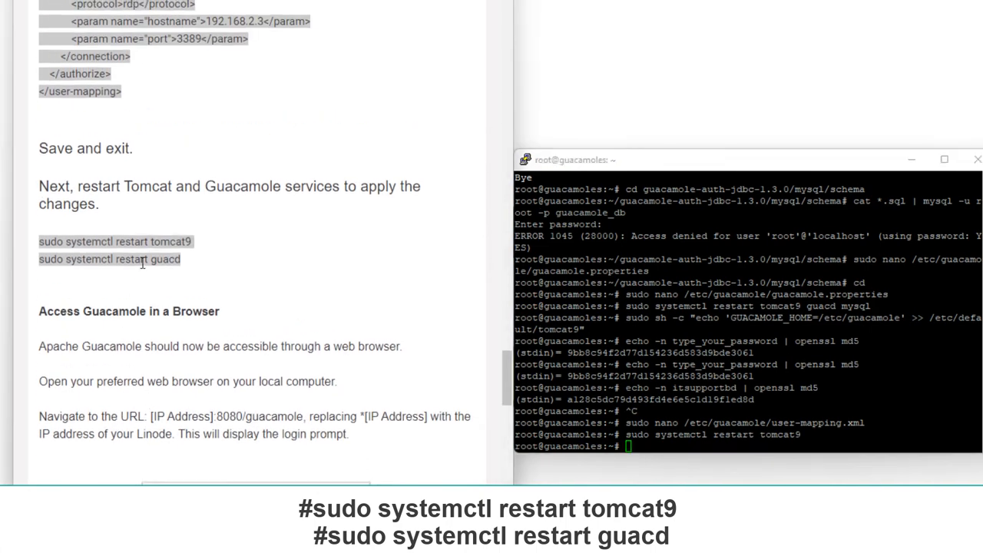
double_click(109, 258)
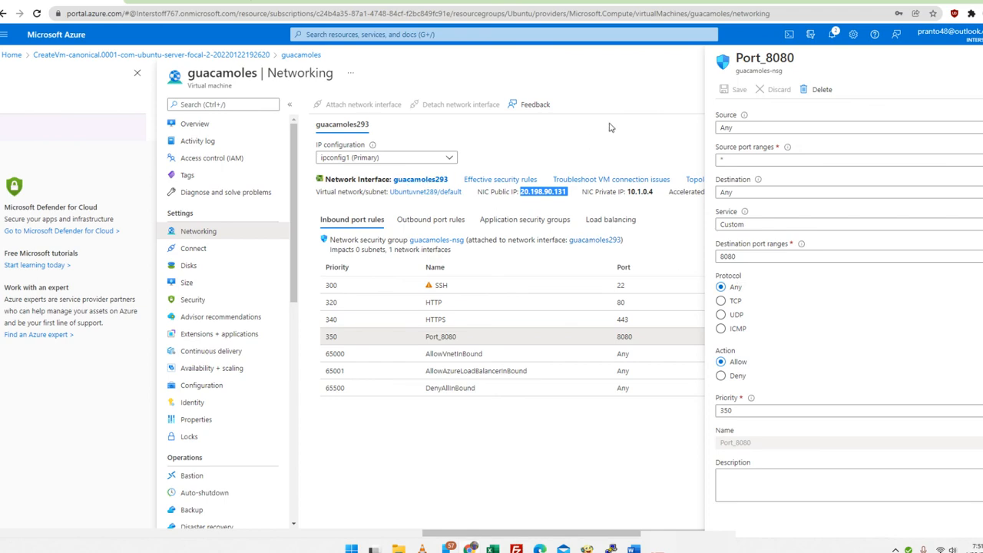
- Copy the VM's NIC public IP address from the Azure Networking page
right_click(544, 190)
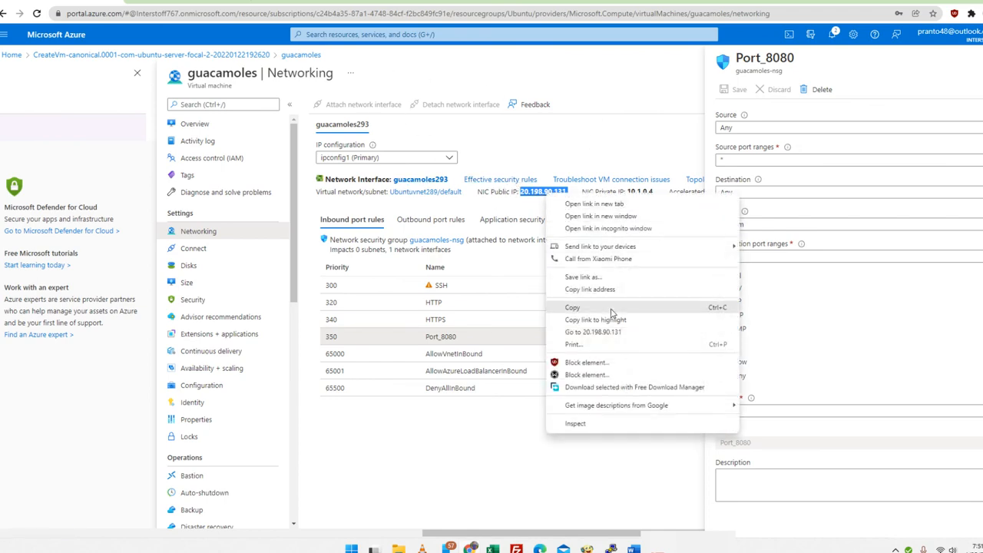
left_click(593, 332)
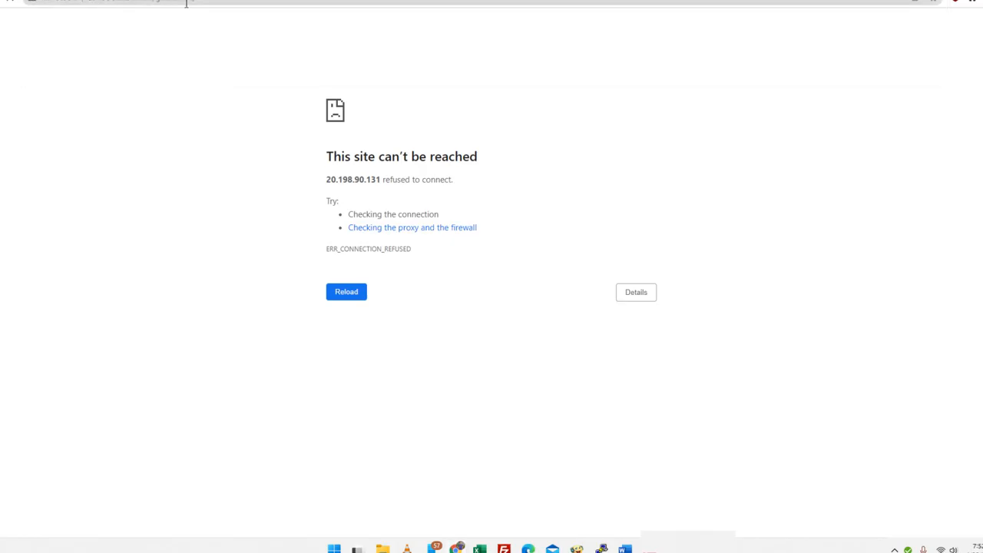
- Log into the Guacamole web portal and launch the Windows Server 2016 connection
left_click(346, 292)
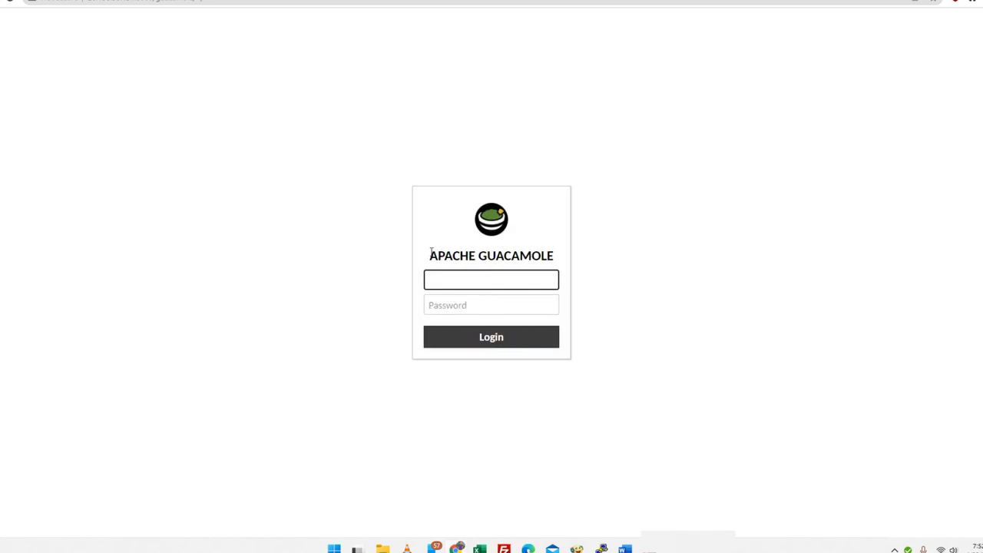
left_click(492, 280)
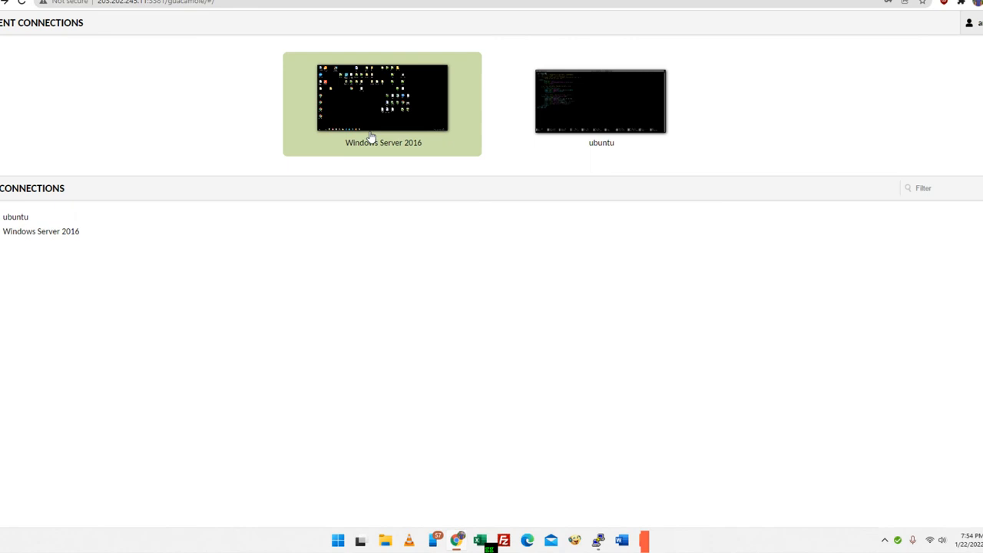
left_click(382, 99)
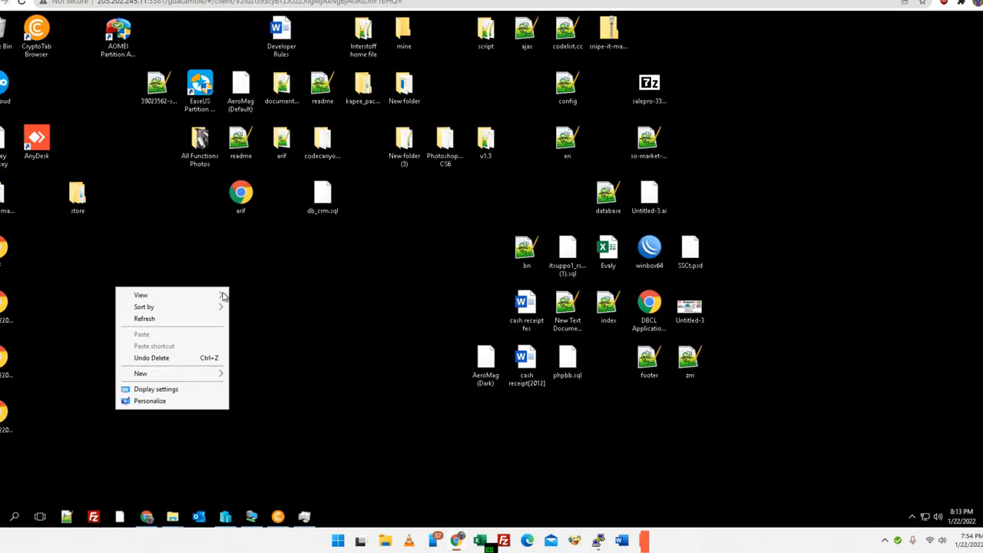
- Check the remote Windows desktop responds, then enter the ubuntu SSH password
left_click(71, 267)
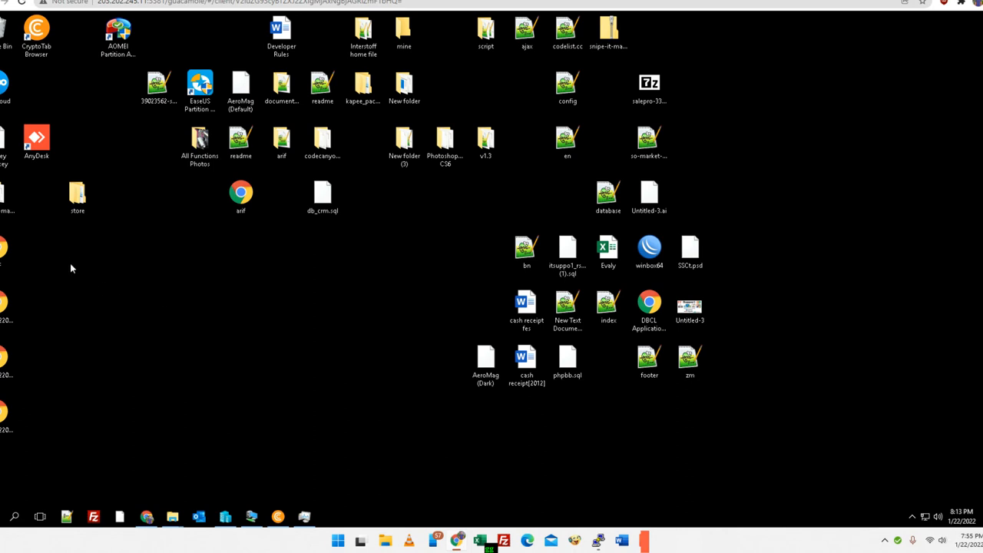
right_click(71, 267)
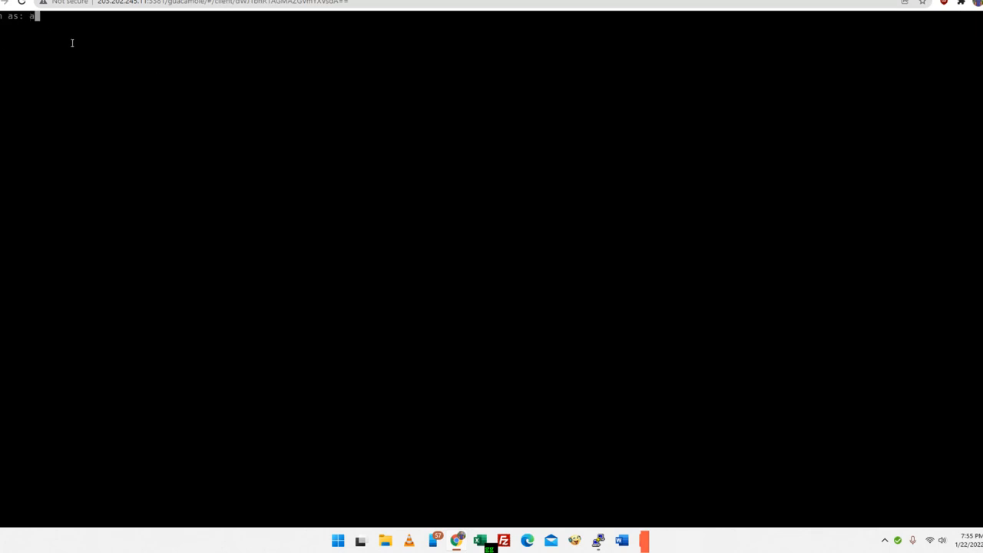
type("password")
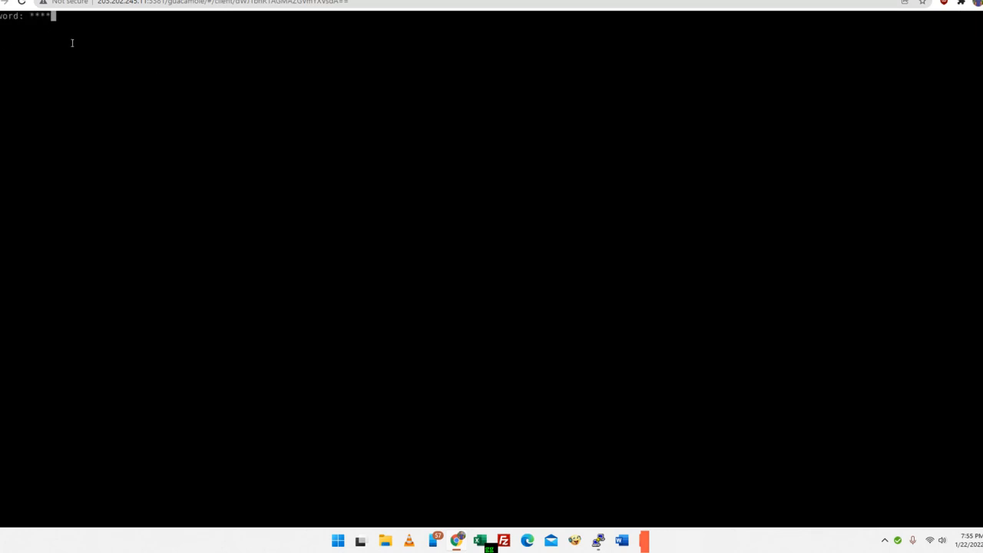